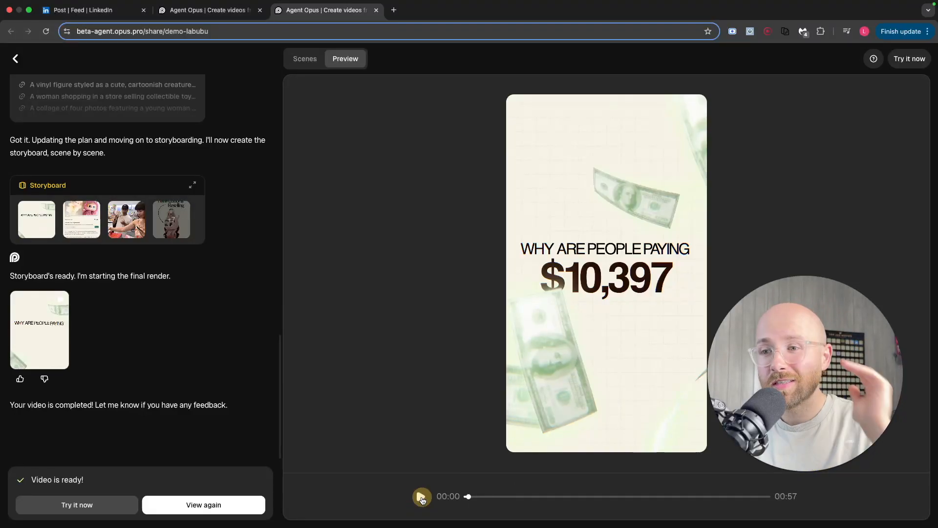
# Play the finished Labubu explainer video preview, pausing it around 0:29.
pyautogui.click(420, 496)
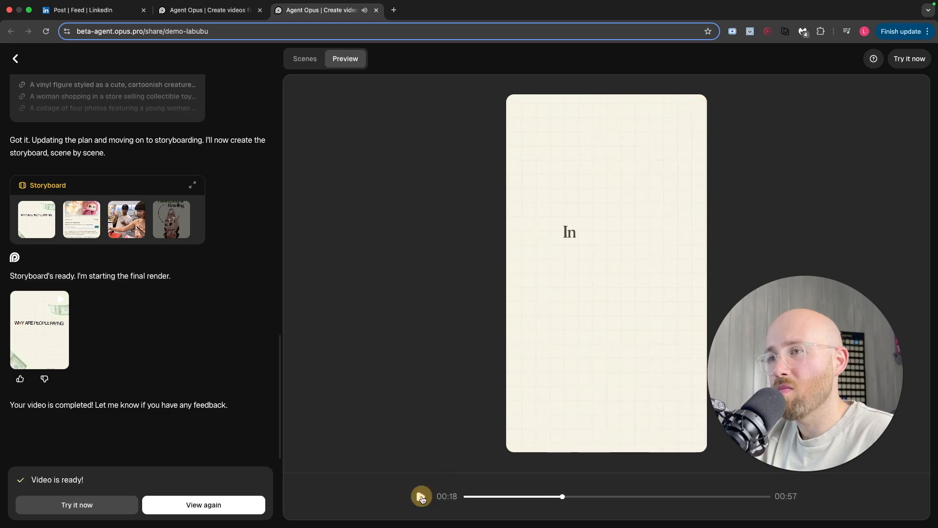
pyautogui.click(421, 496)
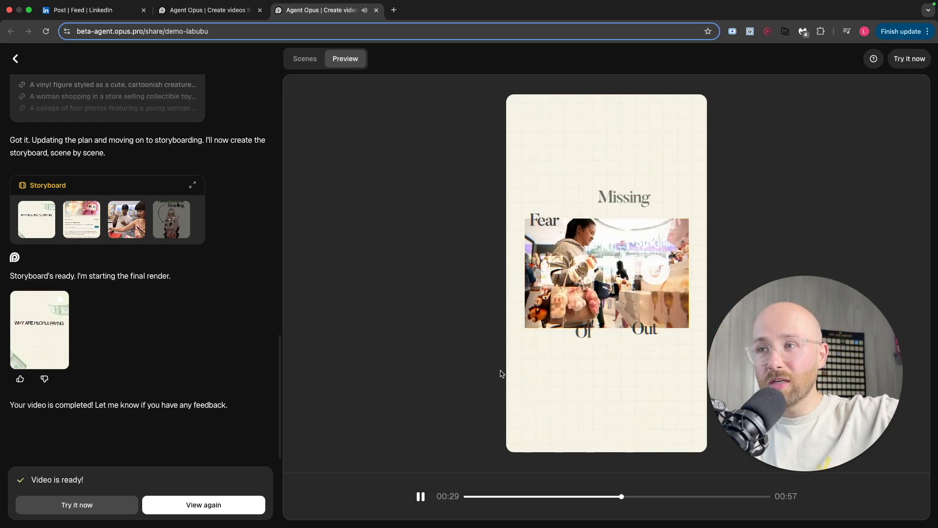
pyautogui.click(421, 495)
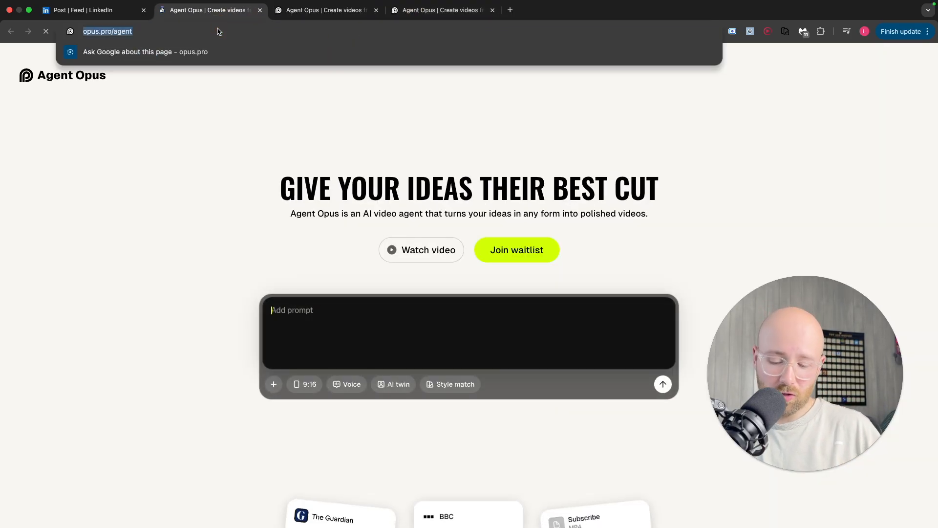
# Load opus.pro, browse its clipping features, and return to the demo-labubu tab.
pyautogui.press('Return')
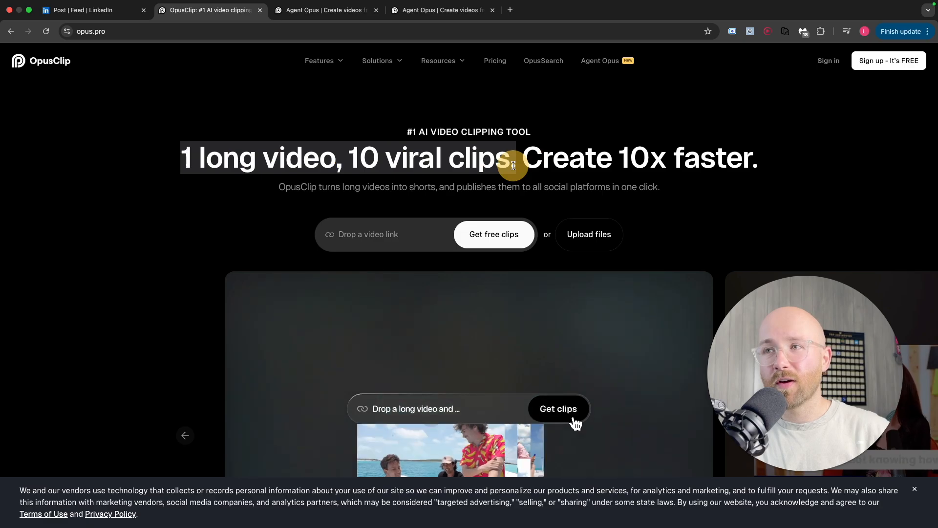
pyautogui.scroll(-3)
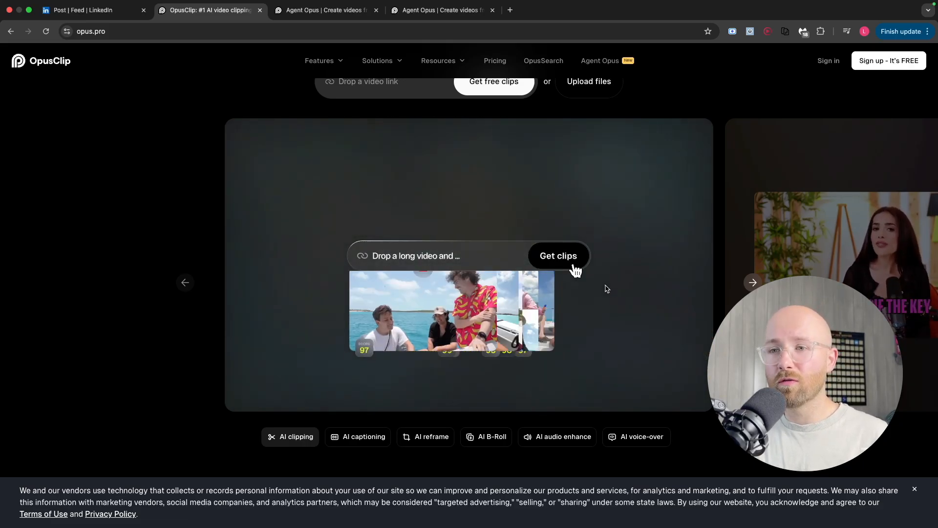
pyautogui.scroll(-3)
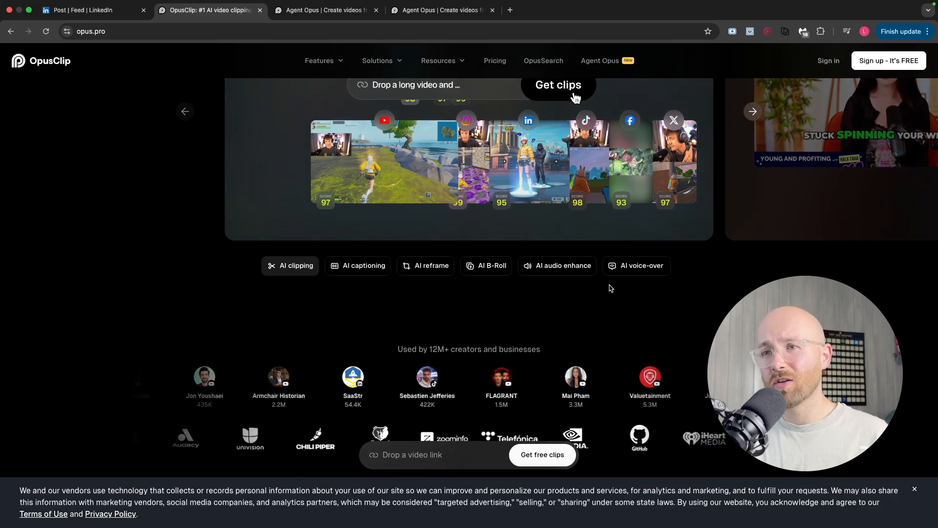
pyautogui.scroll(-3)
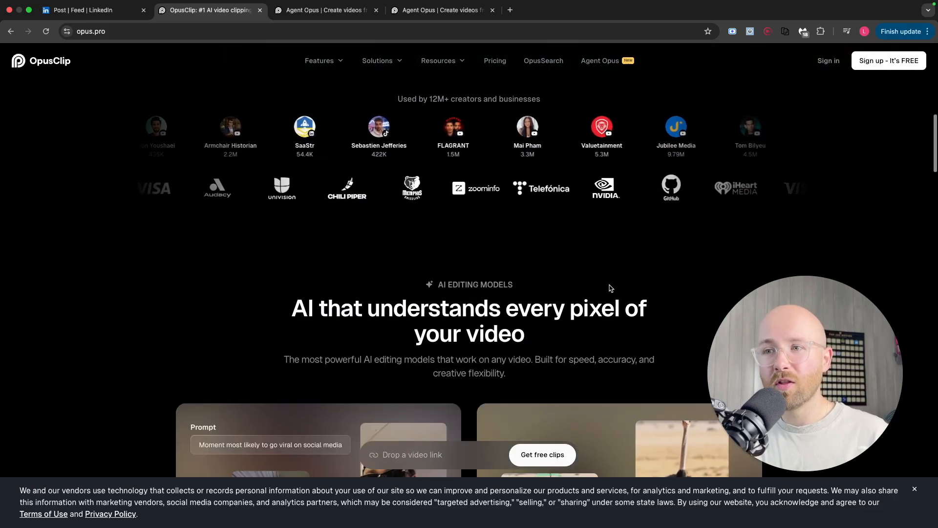
pyautogui.scroll(-3)
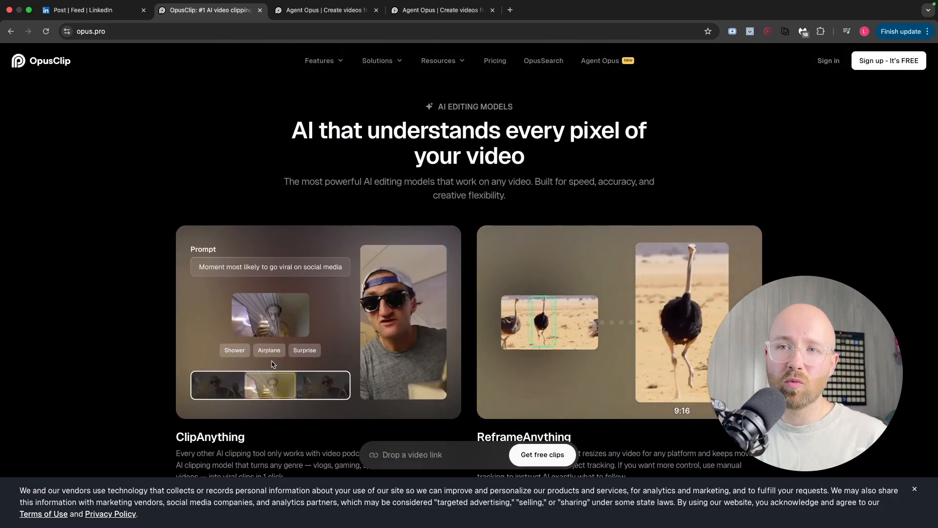
pyautogui.scroll(-3)
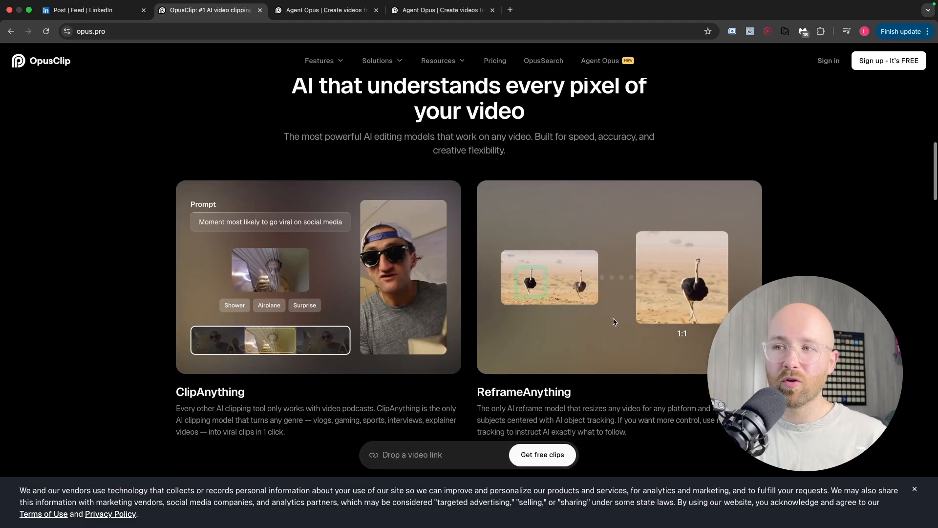
pyautogui.scroll(3)
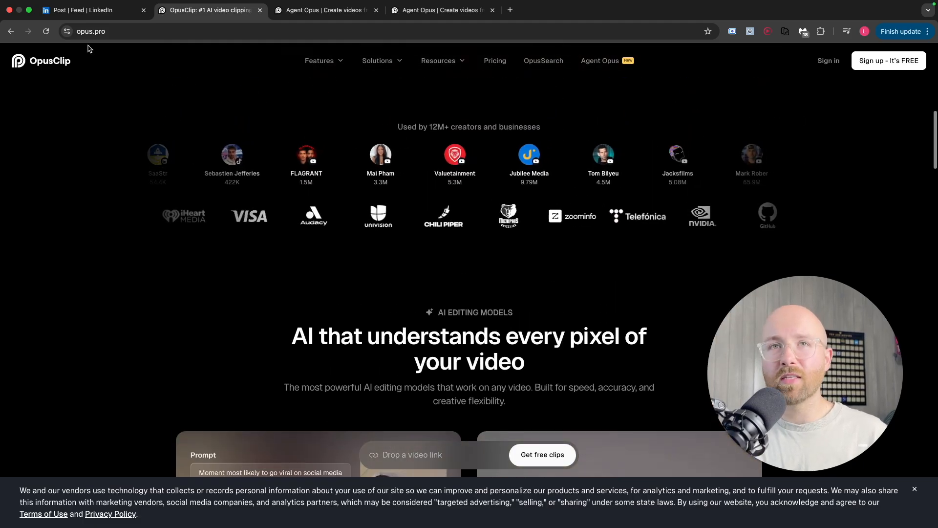
pyautogui.click(90, 10)
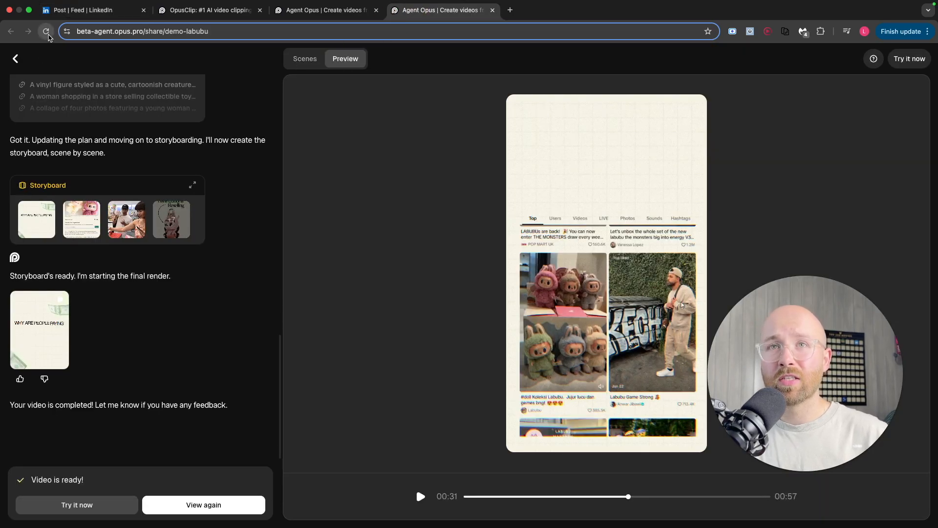
# Reload the Labubu project and review its chat history through hooks, asset search and render.
pyautogui.click(47, 32)
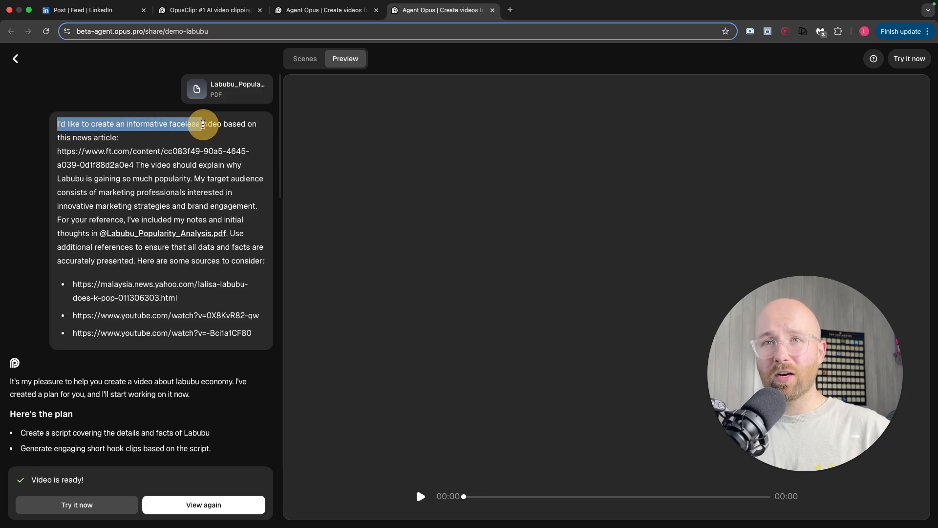
pyautogui.moveTo(203, 124); pyautogui.dragTo(157, 138)
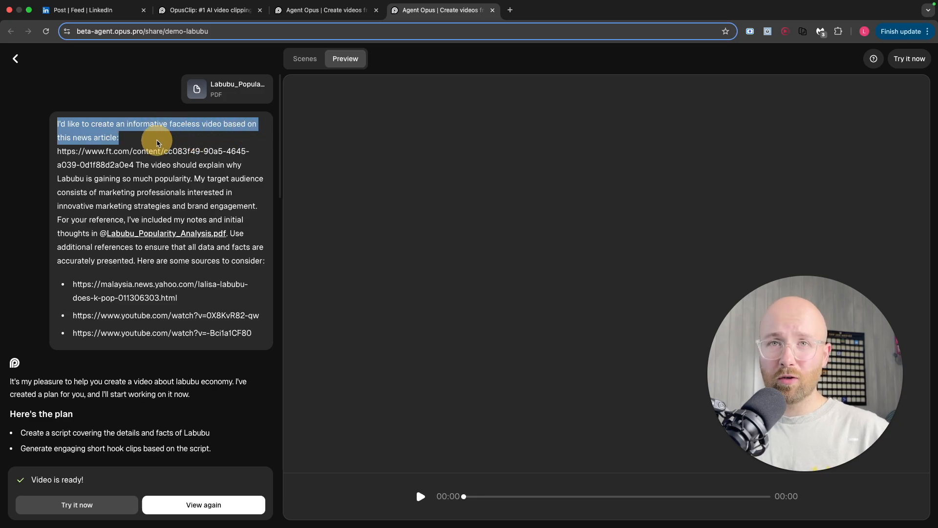
pyautogui.click(421, 496)
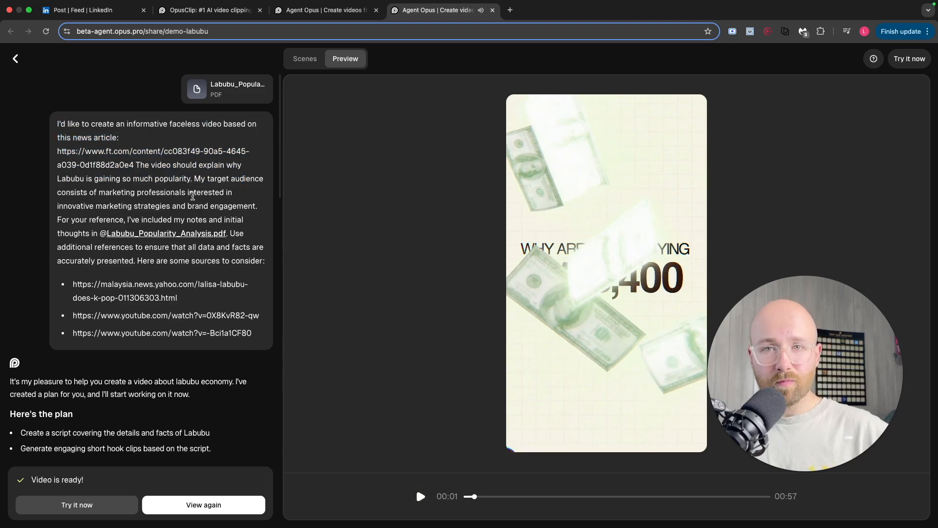
pyautogui.scroll(-3)
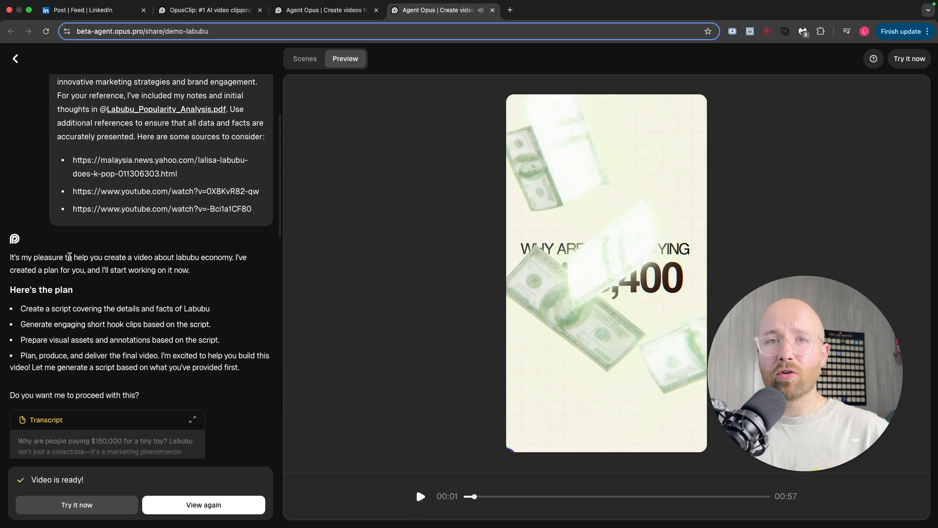
pyautogui.scroll(-3)
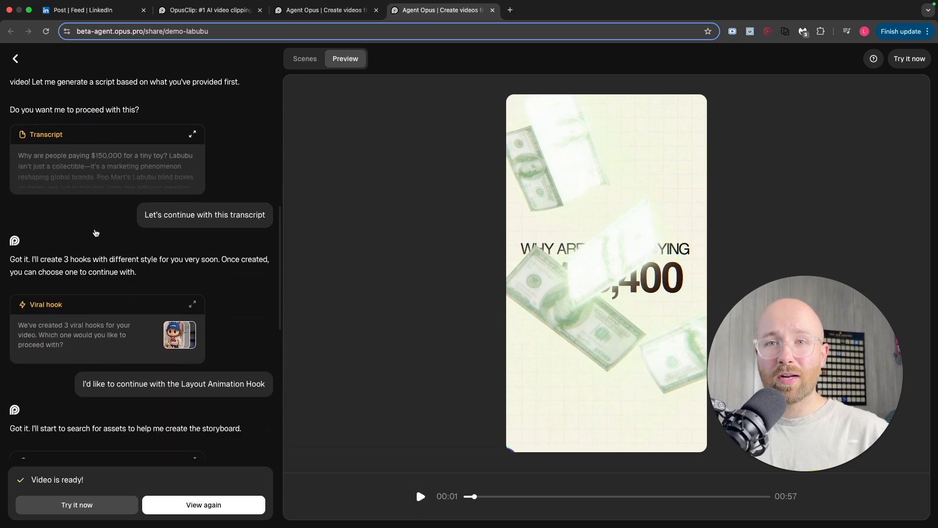
pyautogui.scroll(-3)
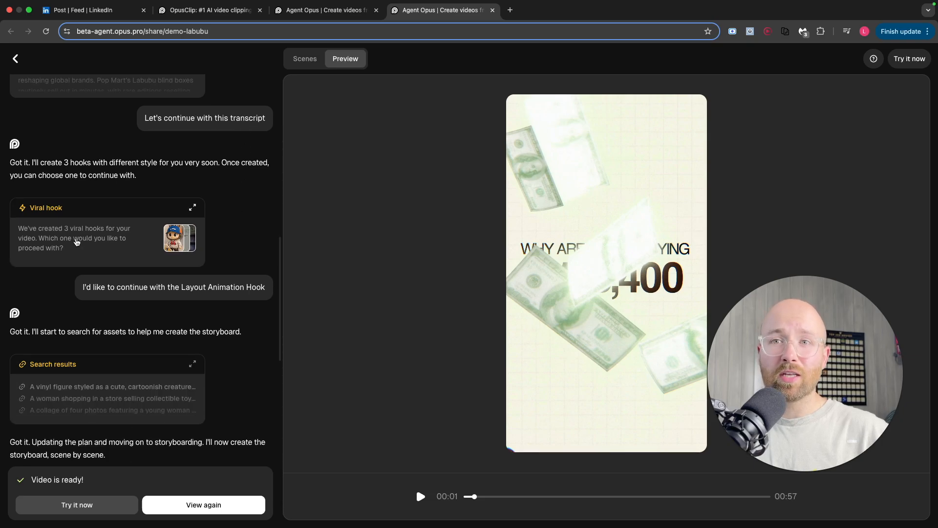
pyautogui.scroll(-3)
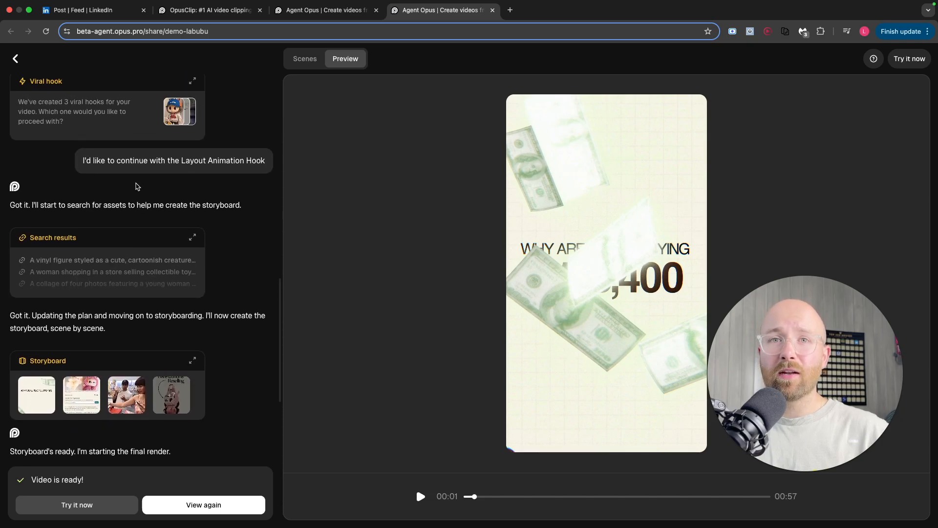
pyautogui.scroll(3)
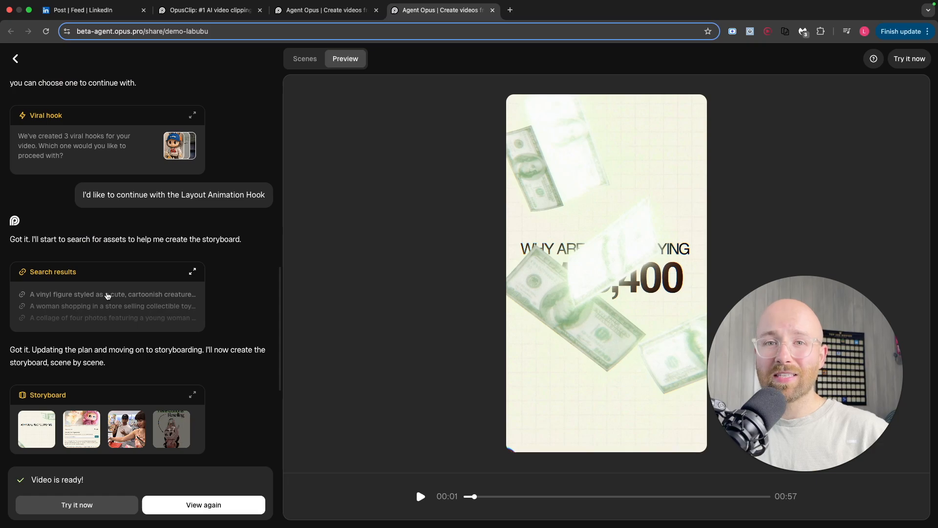
pyautogui.scroll(-3)
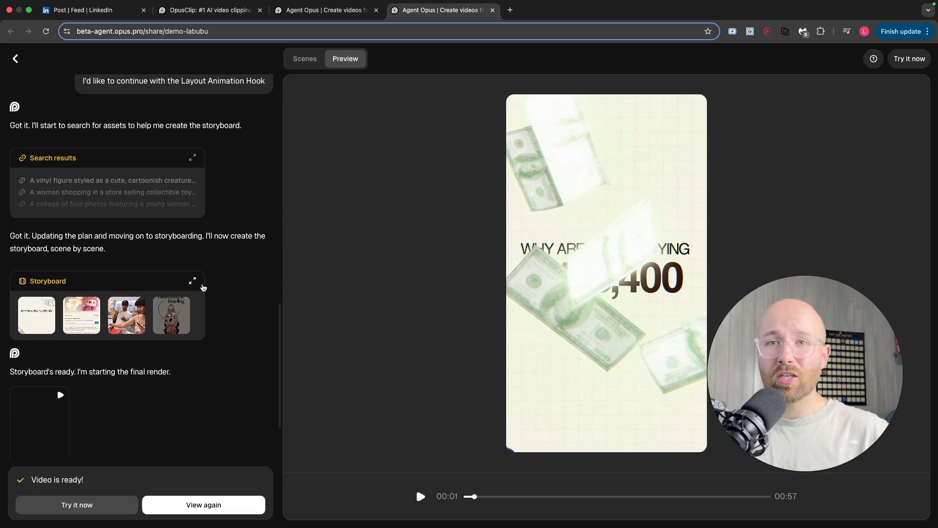
# Expand the Labubu storyboard and scroll through every scene.
pyautogui.click(193, 280)
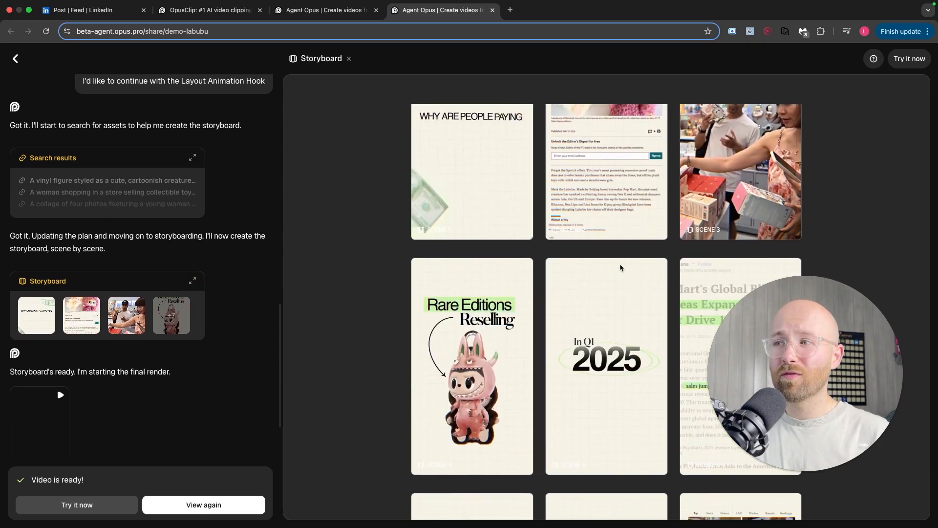
pyautogui.scroll(-3)
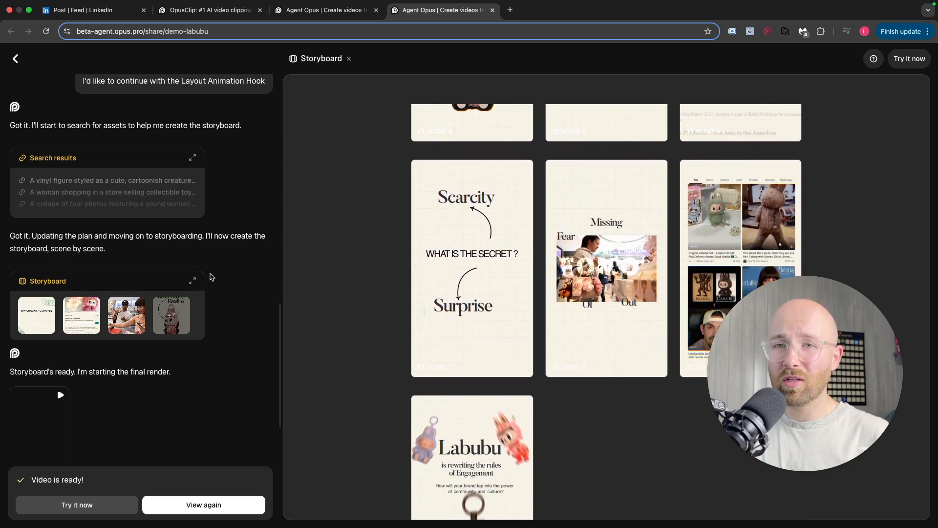
pyautogui.scroll(-3)
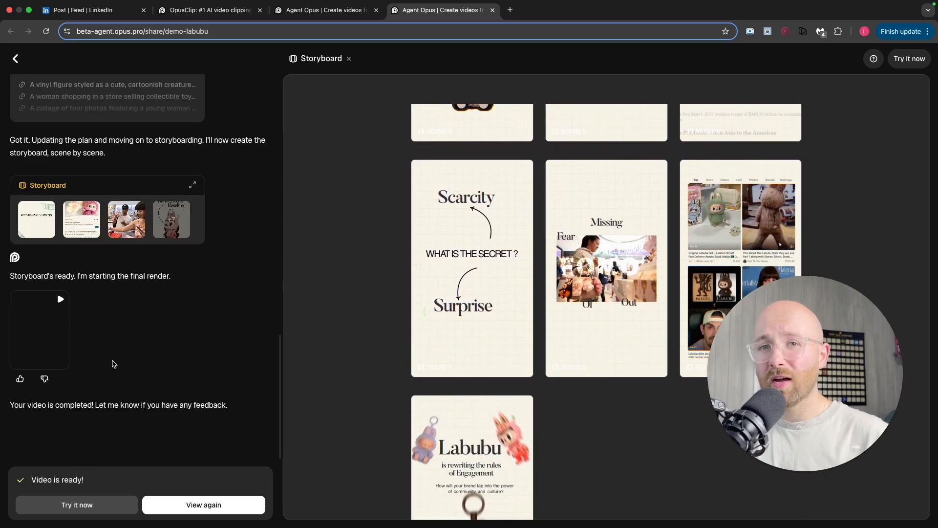
pyautogui.moveTo(189, 381)
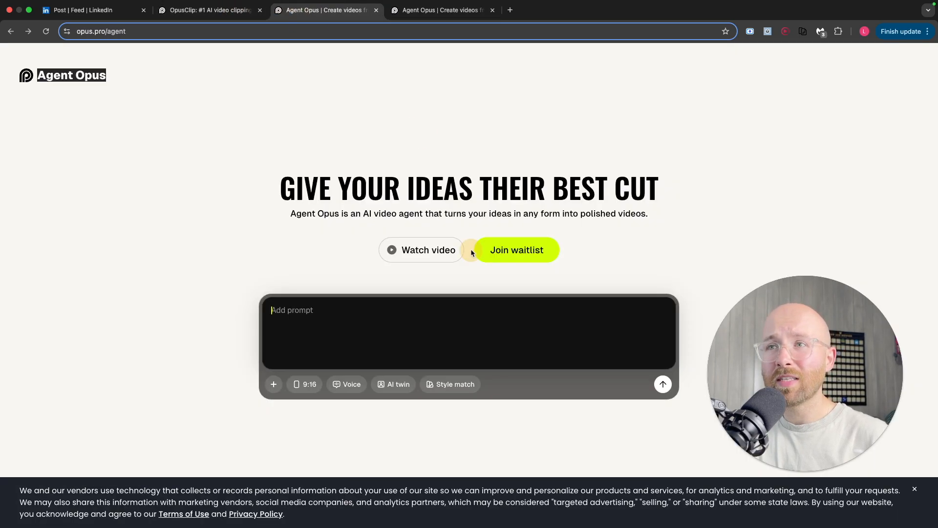
pyautogui.moveTo(759, 206)
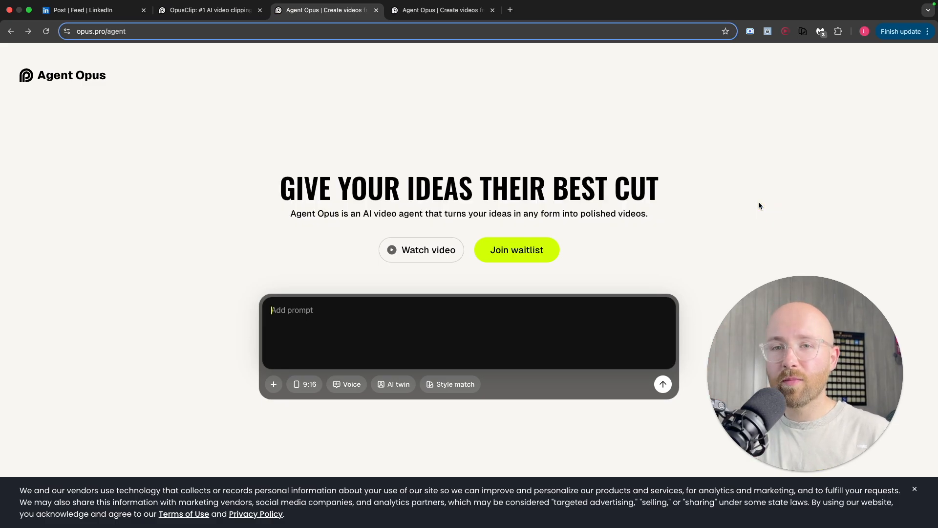
pyautogui.write('Create a video on the cost of migrating to Mars using these links. Use @subscribe.mp4 as the end c')
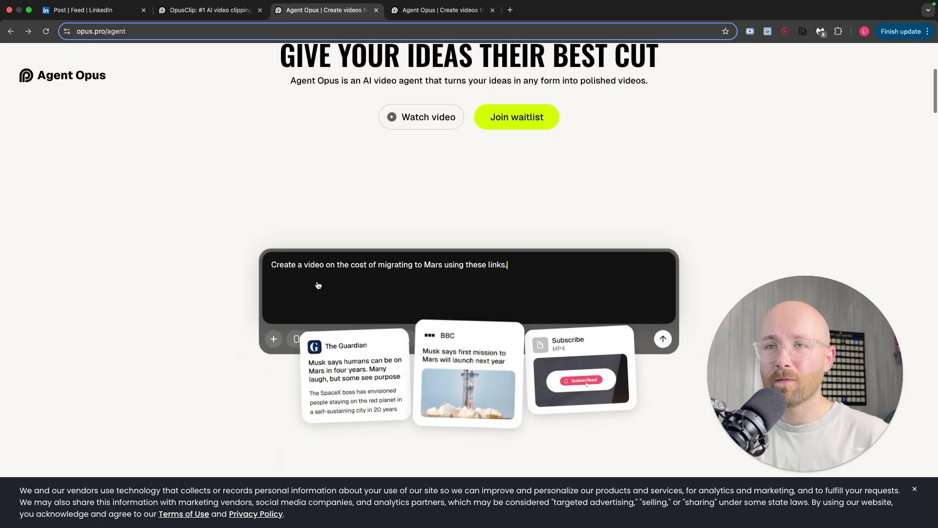
pyautogui.write('Use @subsc')
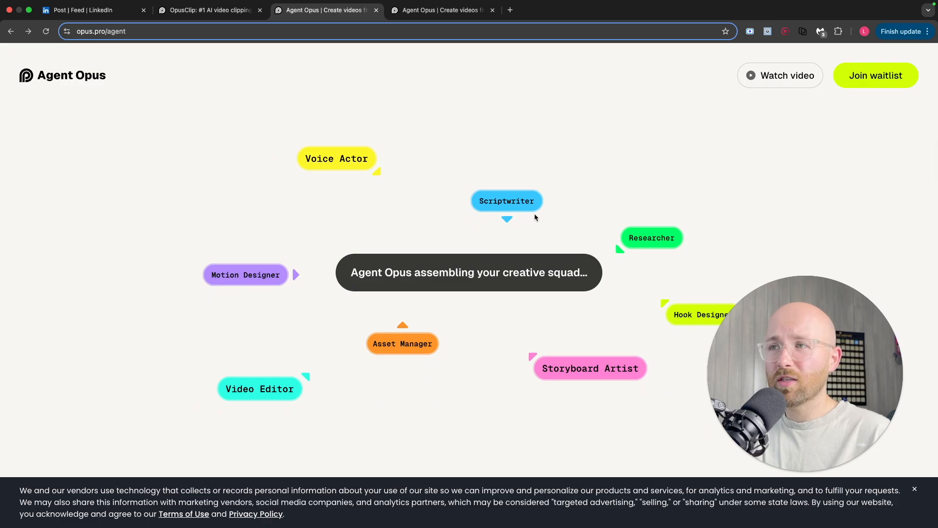
pyautogui.moveTo(404, 343)
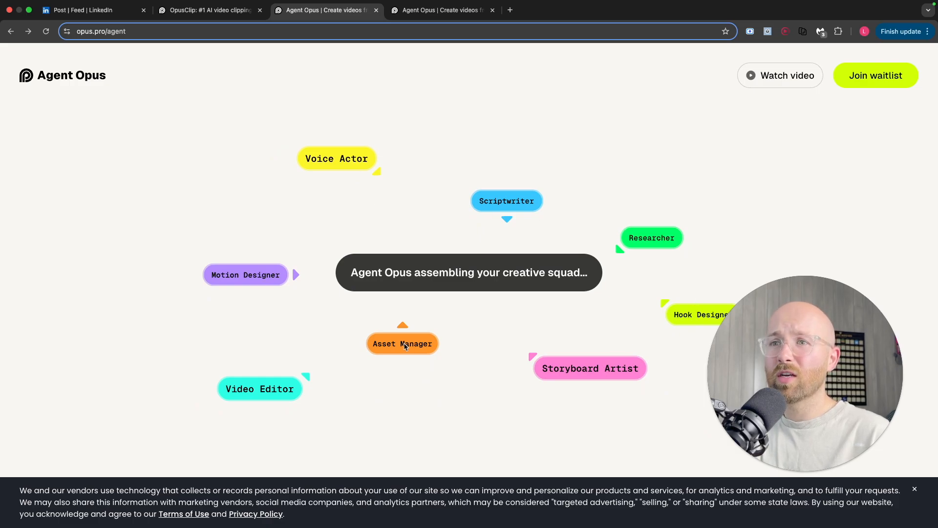
pyautogui.moveTo(258, 283)
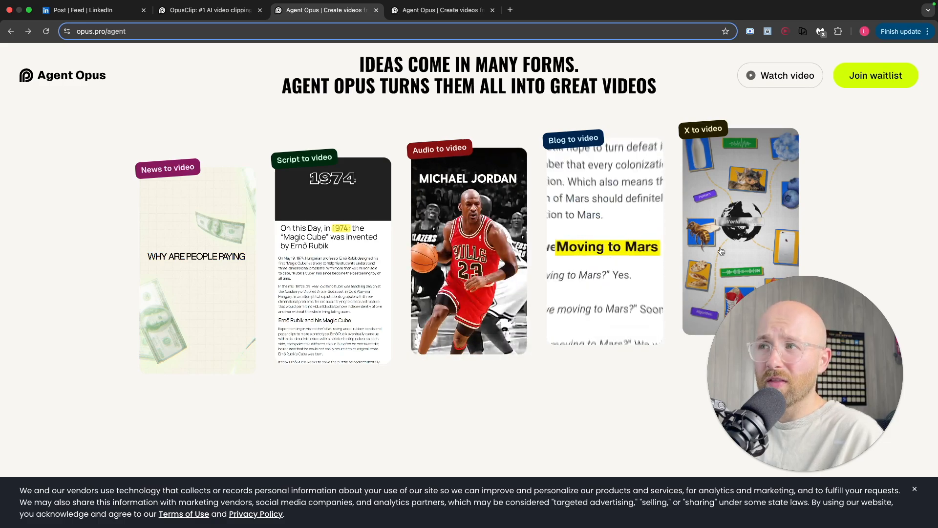
pyautogui.moveTo(747, 220)
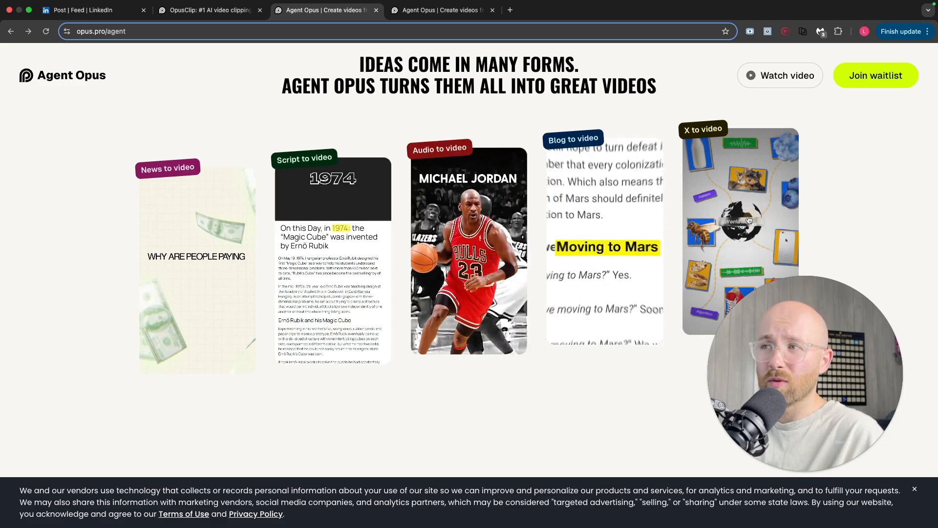
# Scroll through 'Here's how the magic happens' and 'Ideas come in many forms', then open a new tab.
pyautogui.scroll(-3)
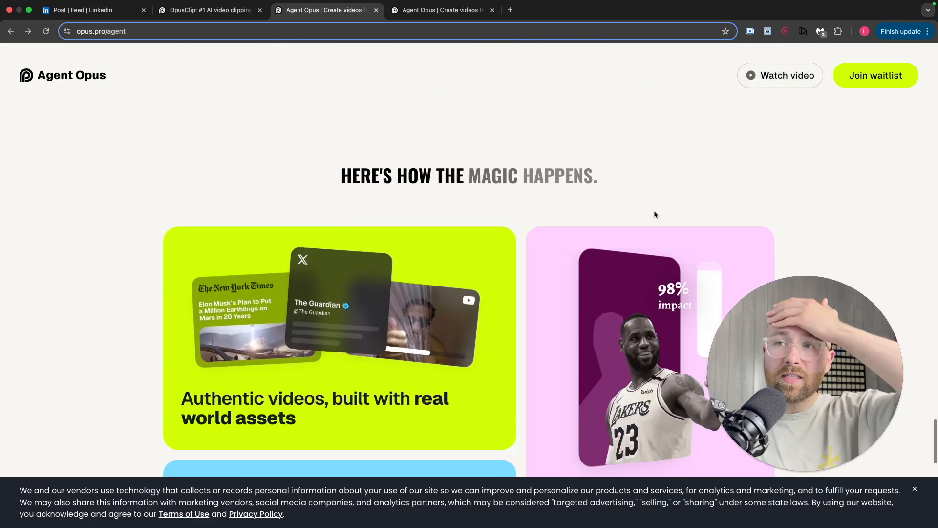
pyautogui.scroll(-3)
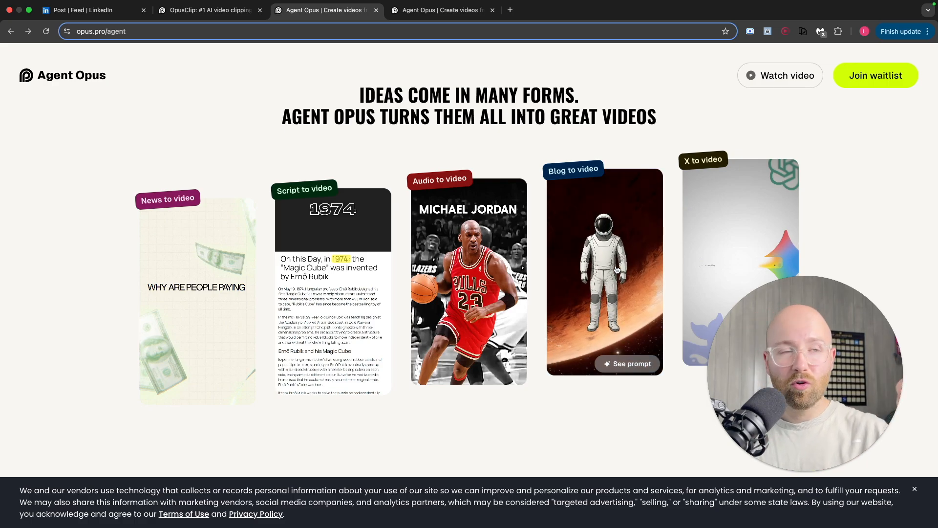
pyautogui.moveTo(603, 270)
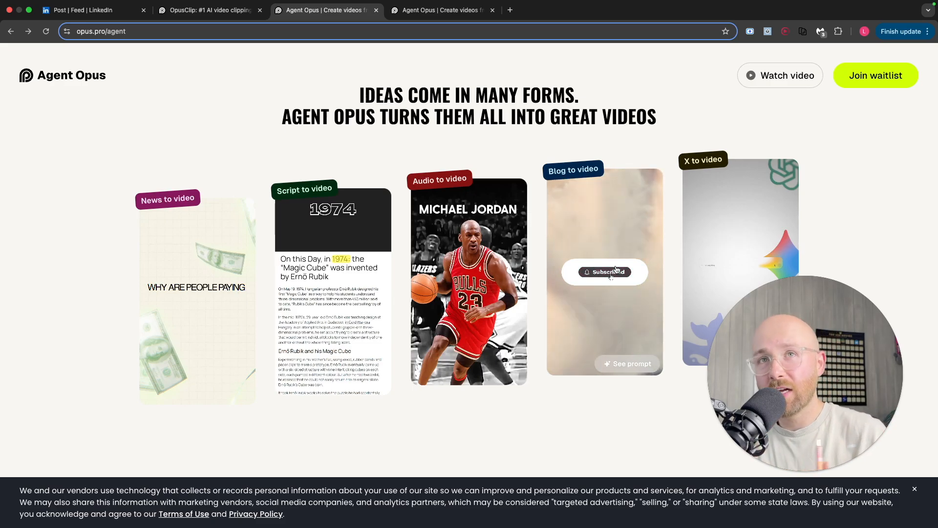
pyautogui.click(615, 10)
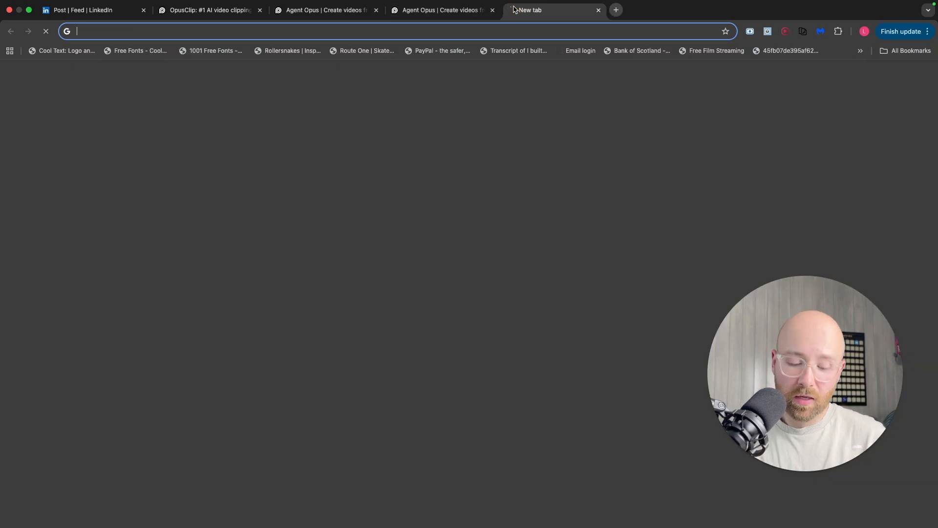
# Open the 'Cannot Summarize YouTube...' chat on gemini.google.com and collapse the recent-chats menu.
pyautogui.write('gemini.google.com/app')
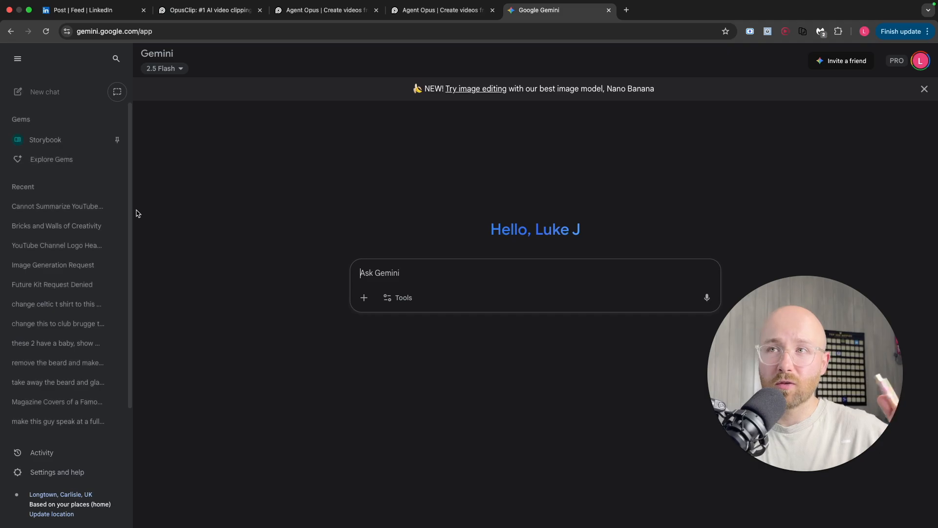
pyautogui.click(57, 206)
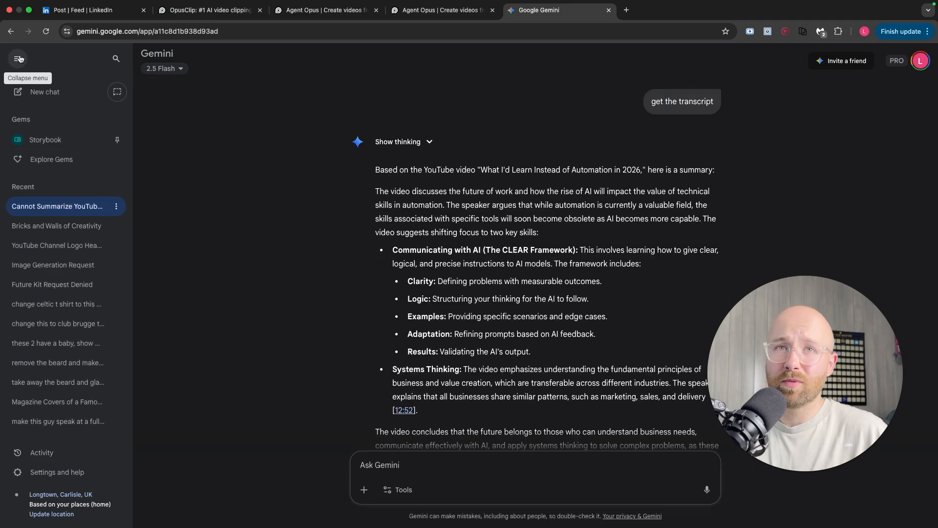
pyautogui.click(18, 58)
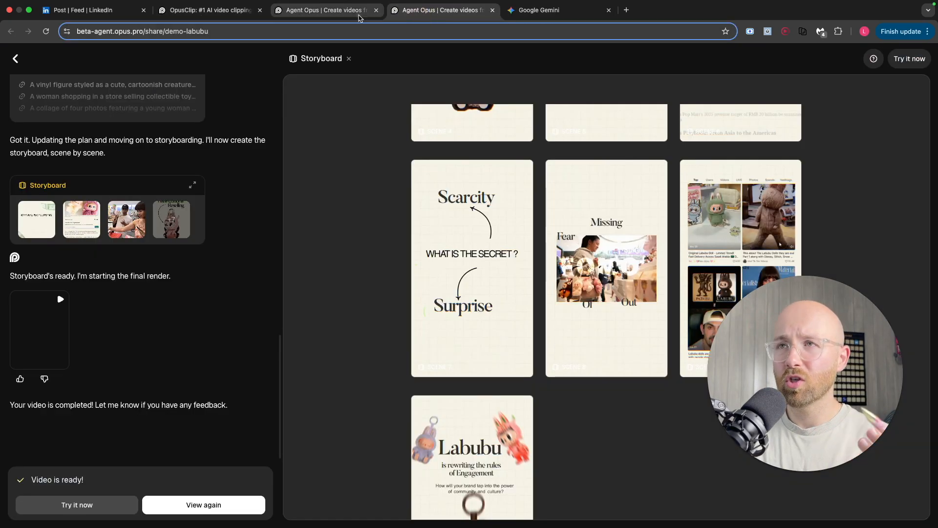
# Revisit the opus.pro/agent landing page and the demo-labubu storyboard.
pyautogui.click(141, 31)
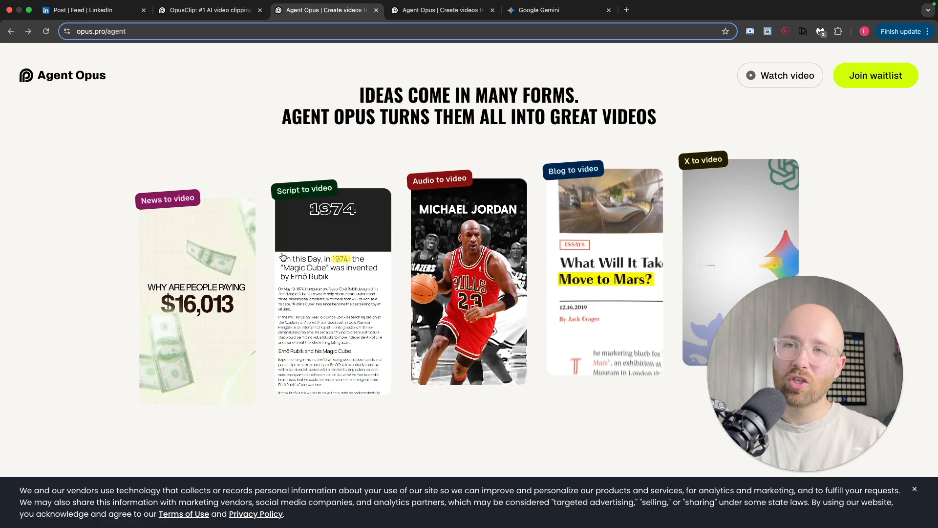
pyautogui.click(442, 10)
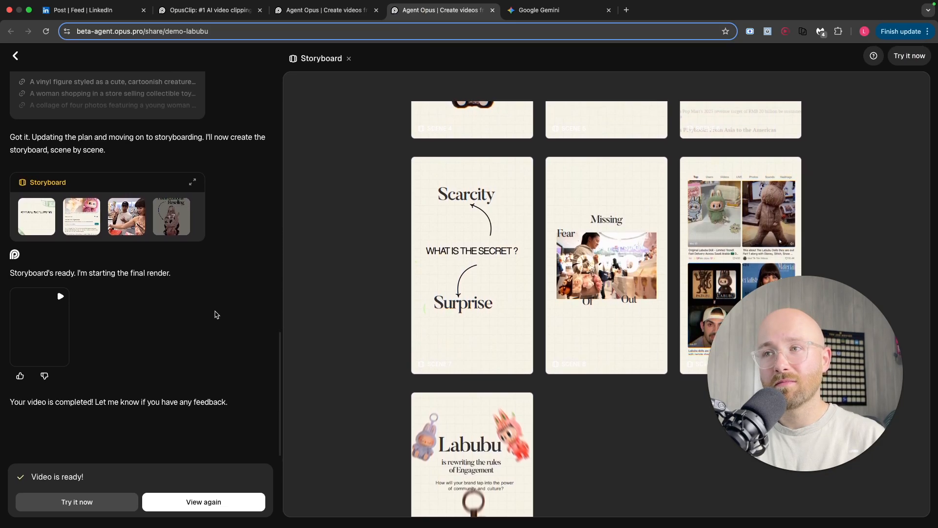
pyautogui.scroll(3)
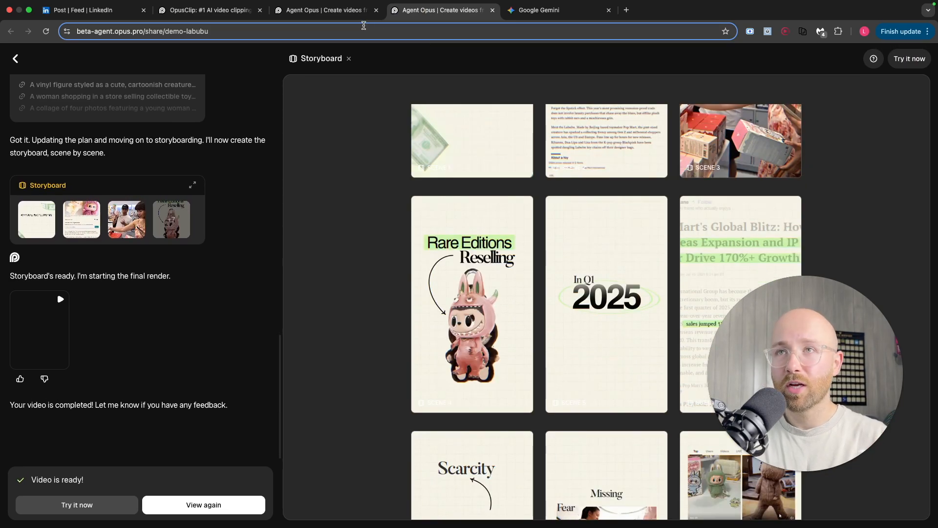
# Switch through the Gemini and LinkedIn Labubu post tabs to the OpusClip home page.
pyautogui.click(556, 10)
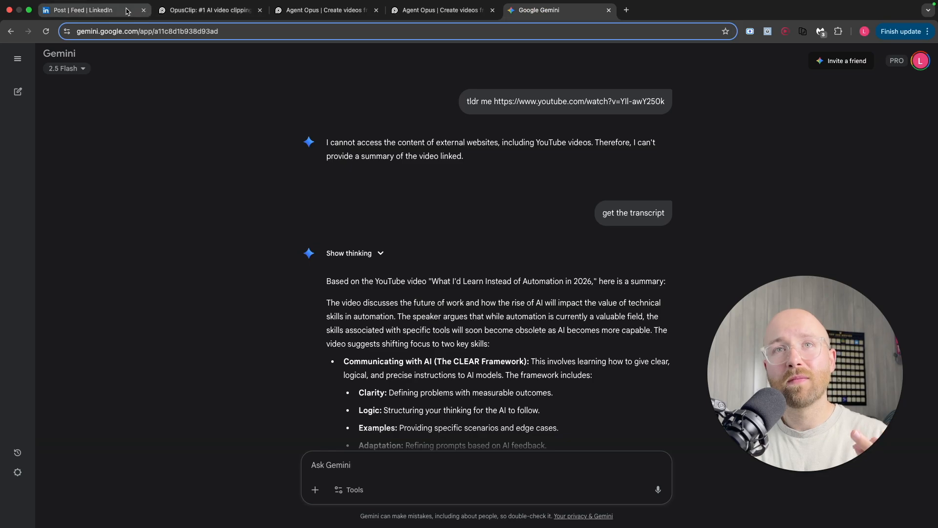
pyautogui.click(92, 10)
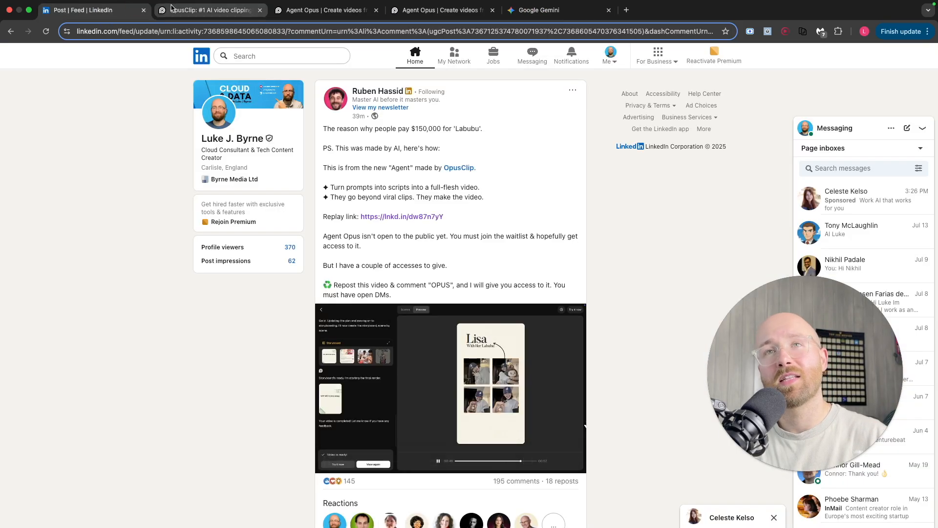
pyautogui.click(209, 10)
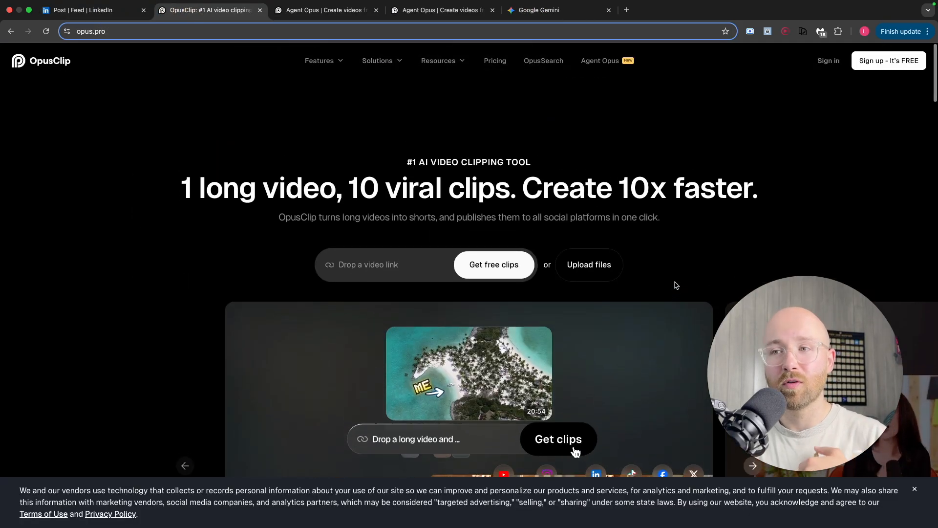